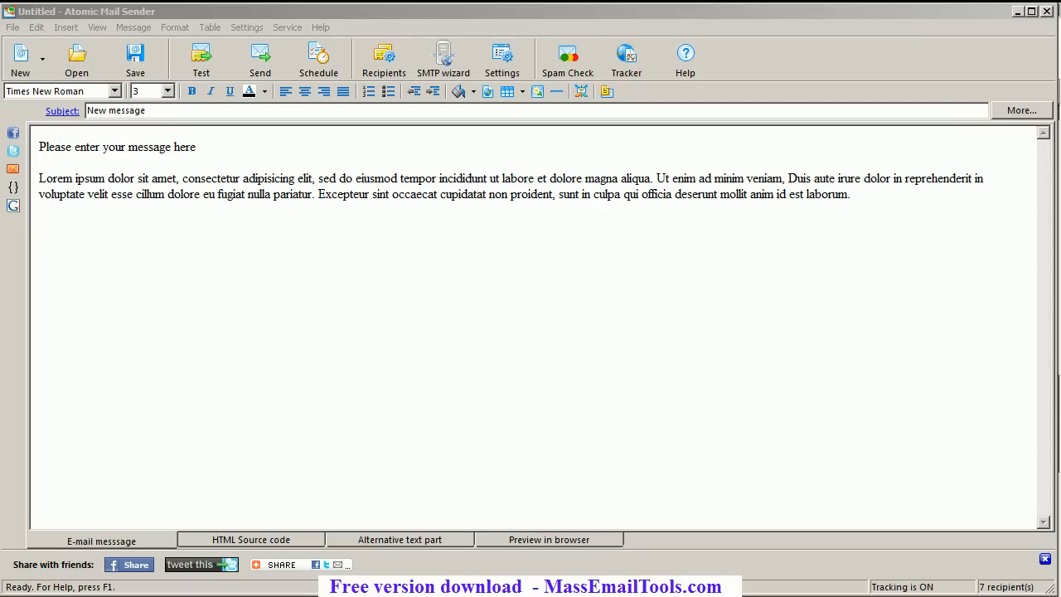
mouse_move(671, 403)
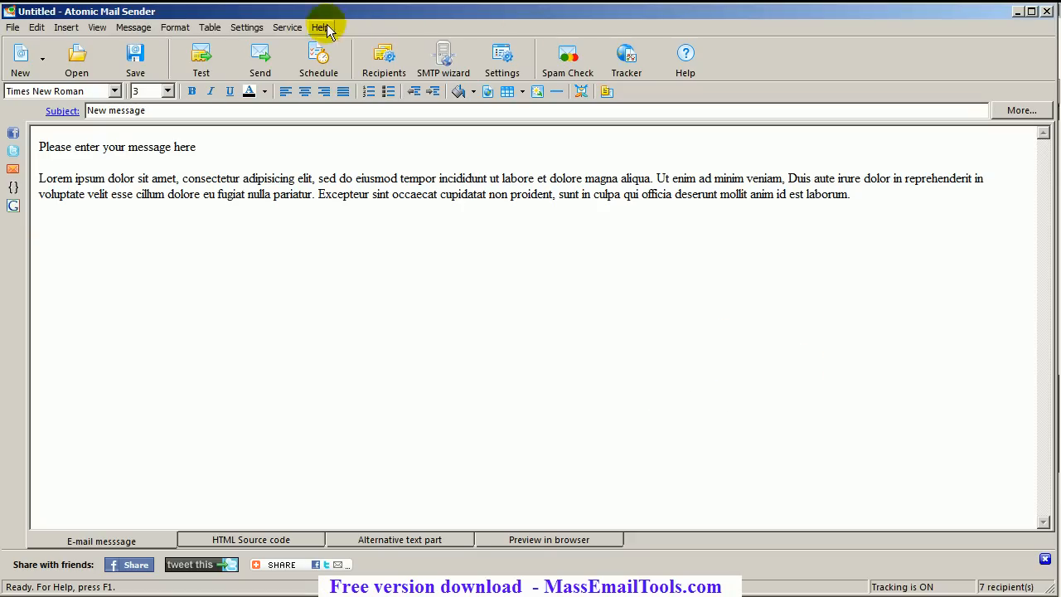
Step: Show the SMTP page of Common Settings listing smtp.gmail.com servers on ports 587 and 25
click(246, 26)
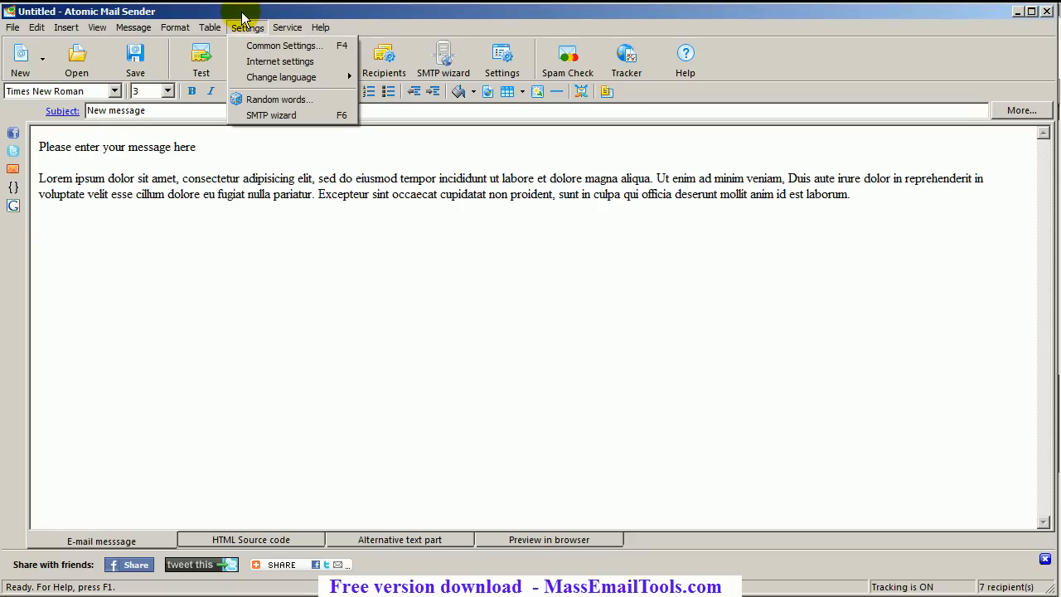
mouse_move(282, 46)
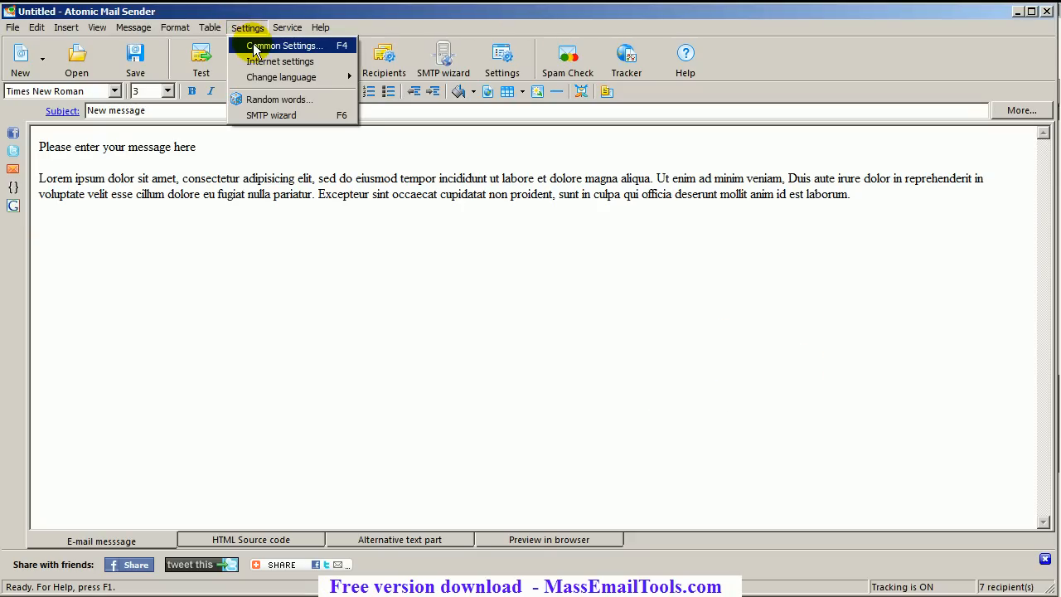
click(282, 47)
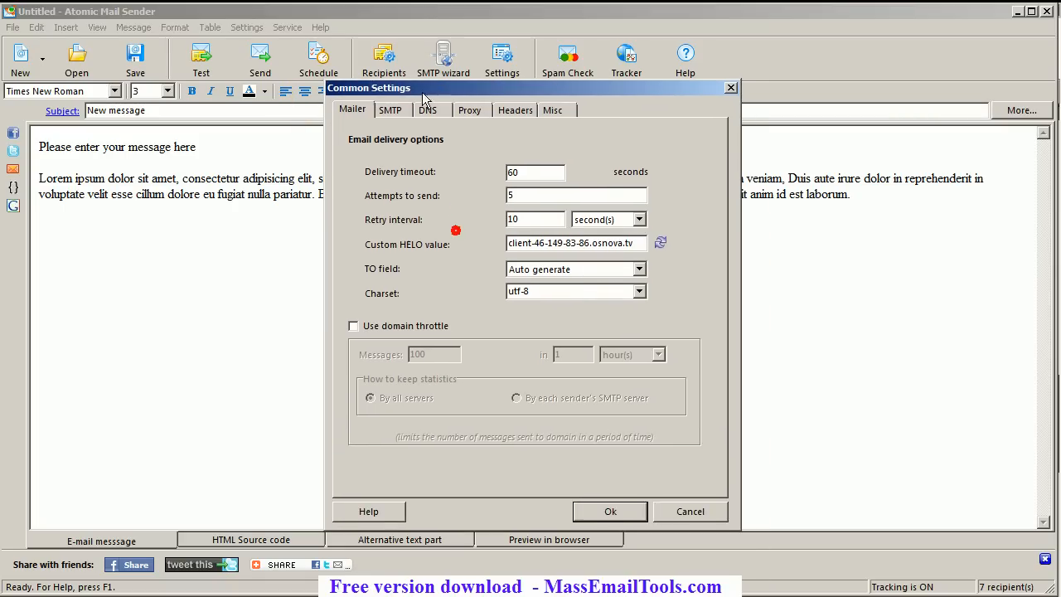
click(390, 109)
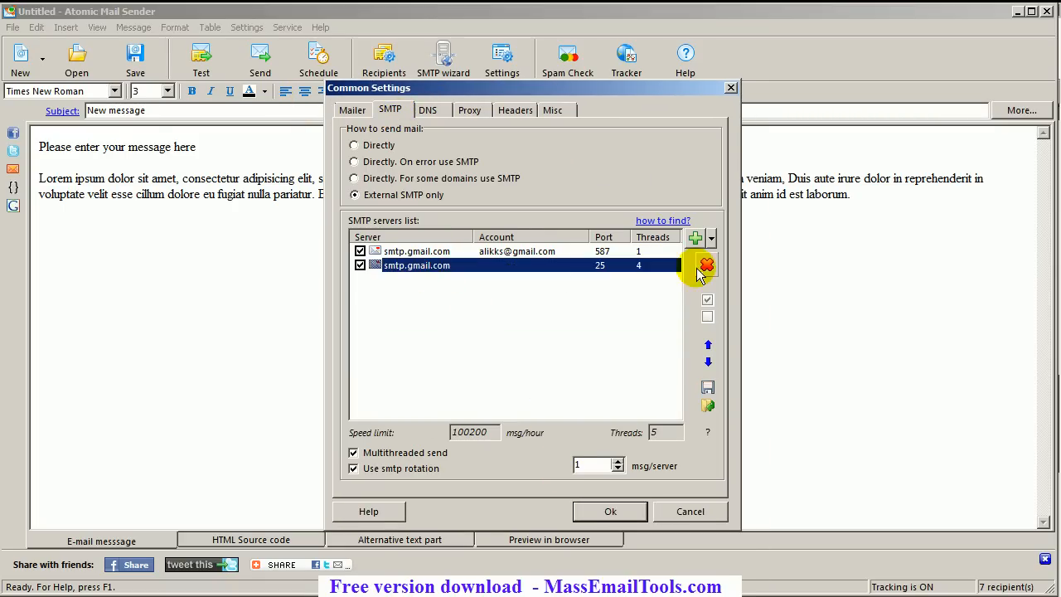
Step: Delete the port 25 server, confirm the 587 SSL server's properties, and close Common Settings
click(707, 265)
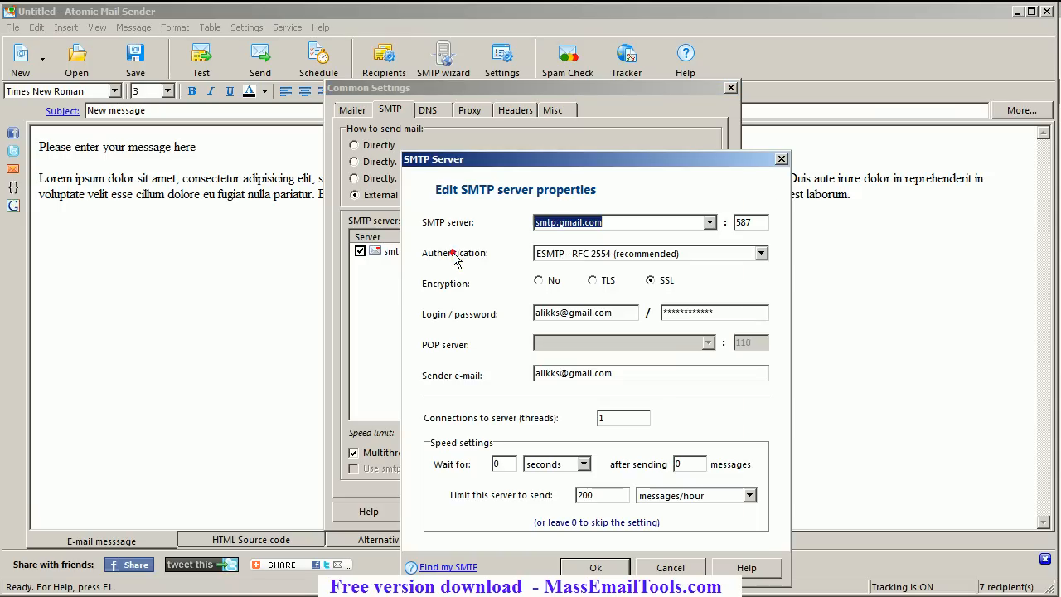
click(595, 567)
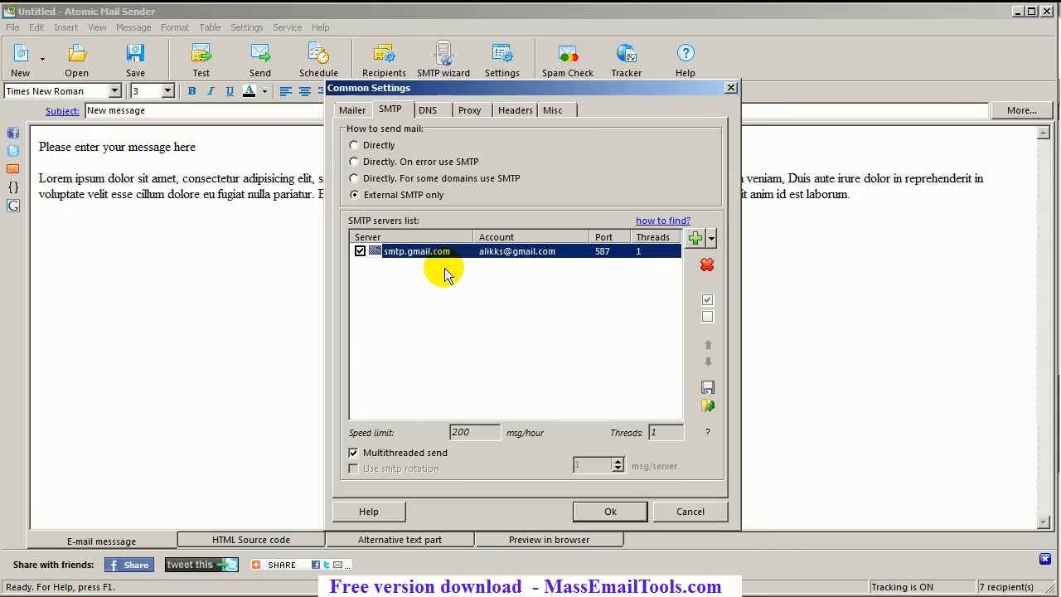
mouse_move(456, 350)
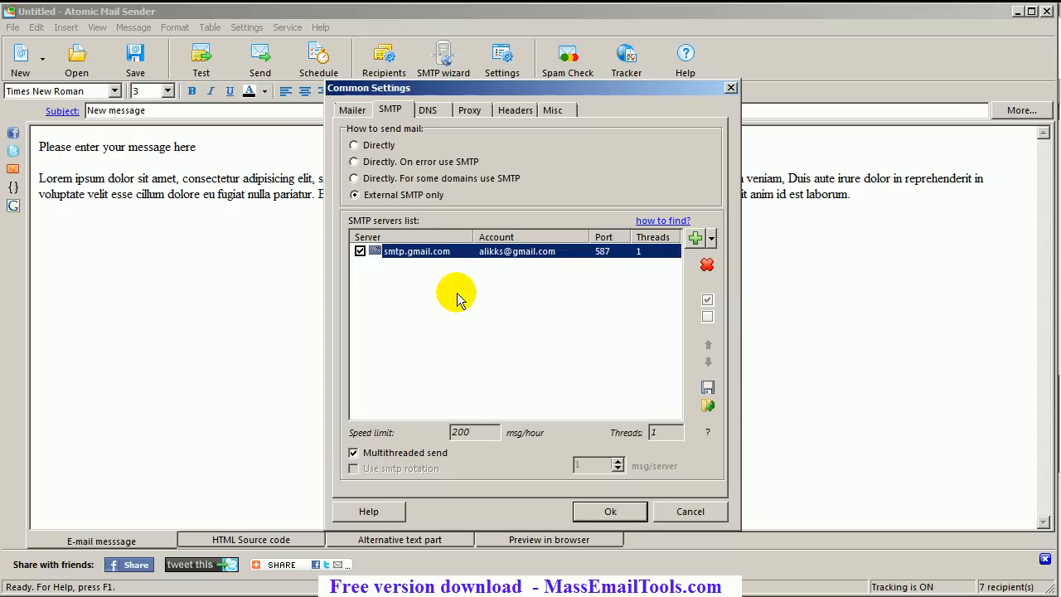
mouse_move(690, 511)
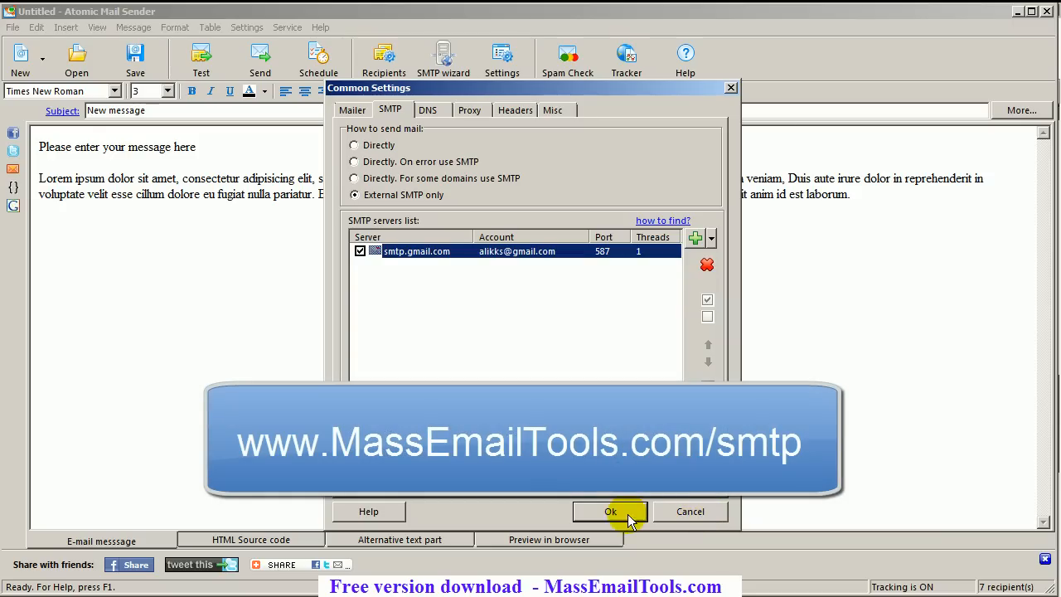
double_click(418, 252)
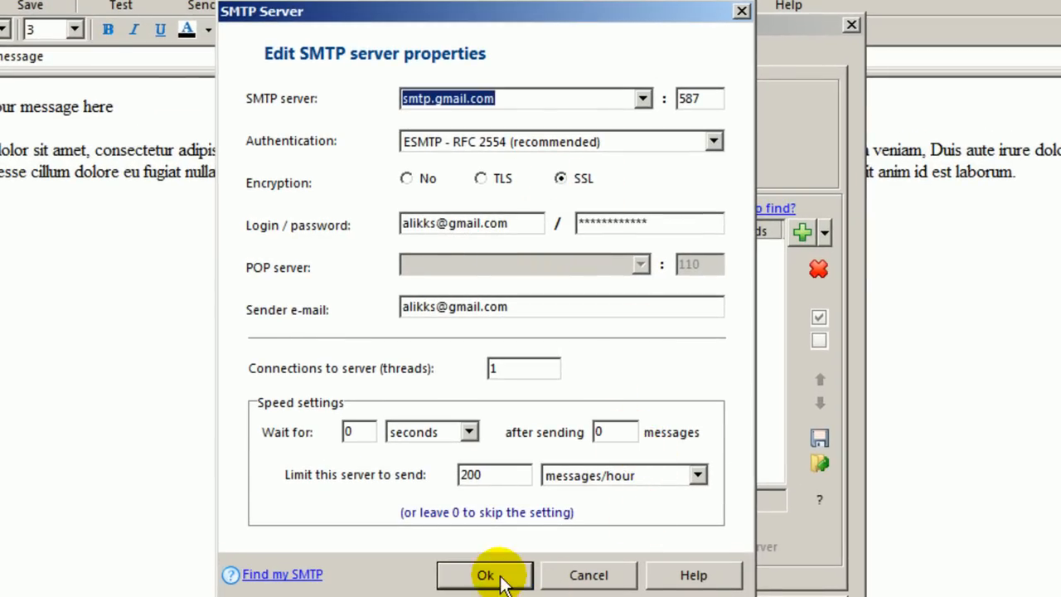
click(484, 574)
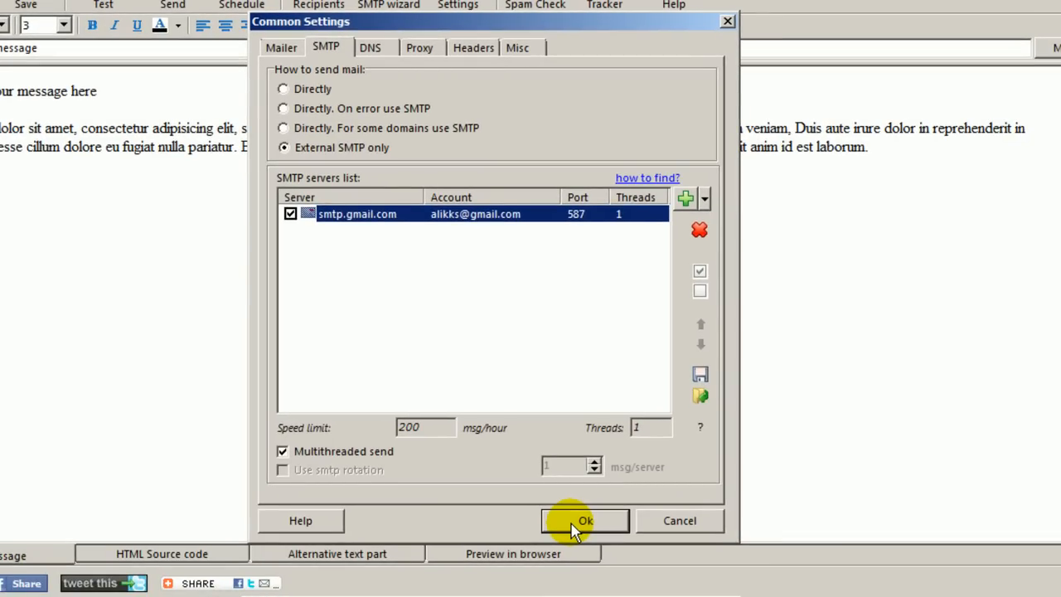
click(585, 521)
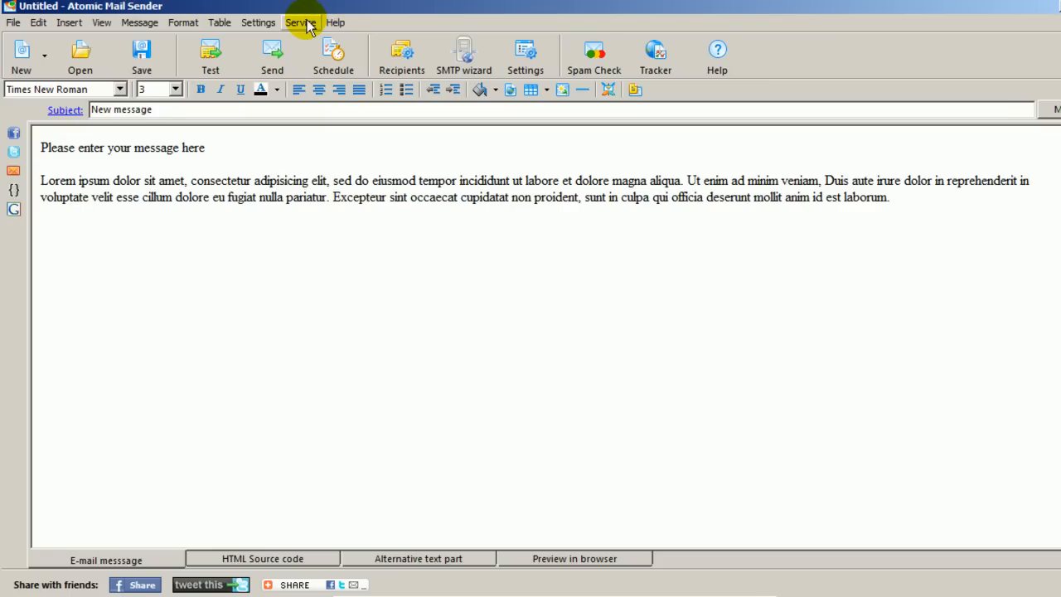
Step: Enable Atomic Email Tracker for campaign1 with the tracker login and password filled in
click(302, 23)
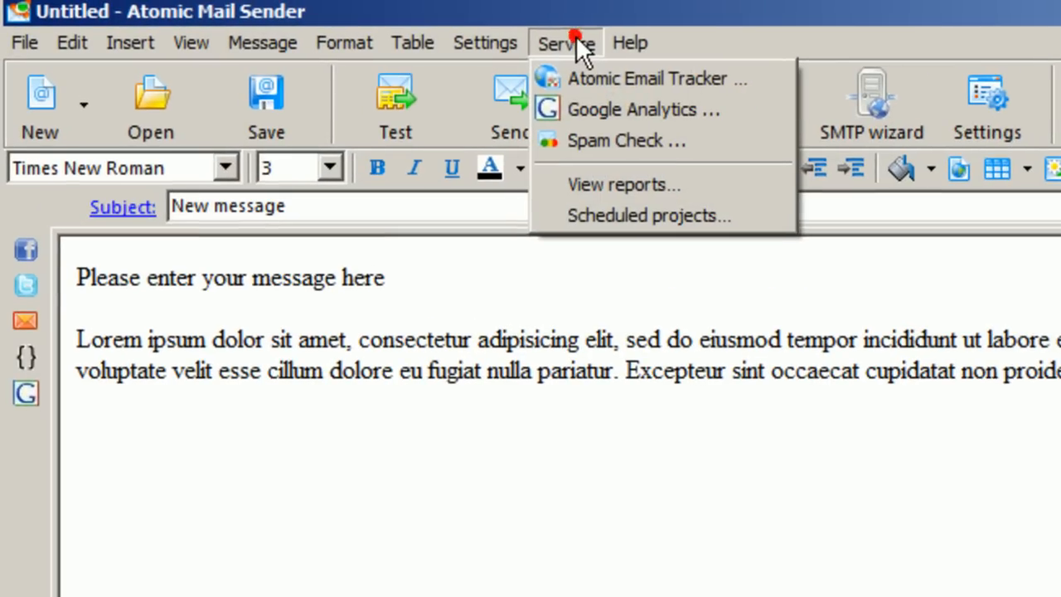
mouse_move(655, 78)
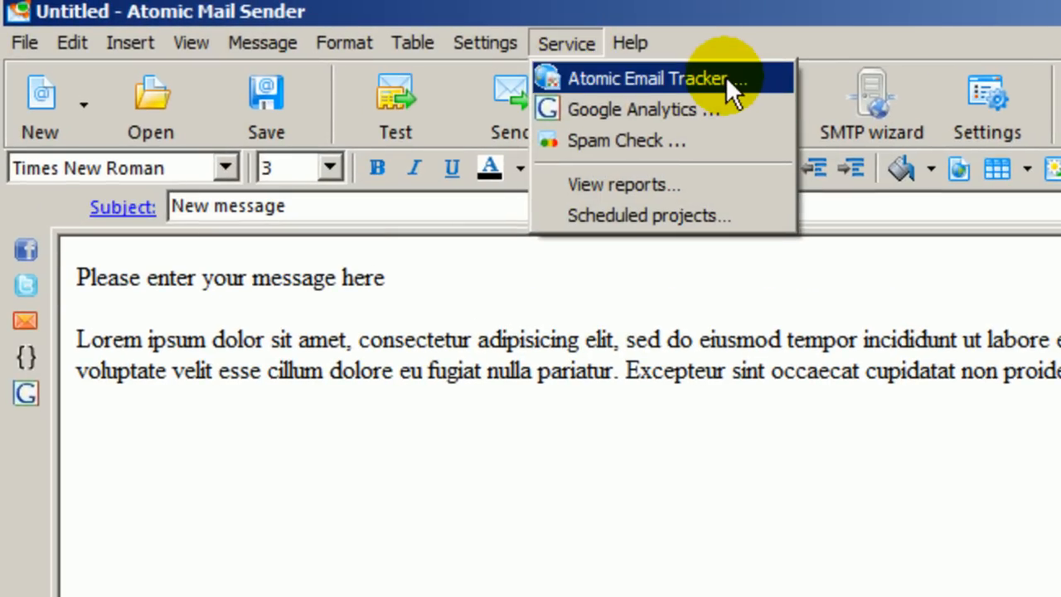
click(655, 77)
text(campaign1)
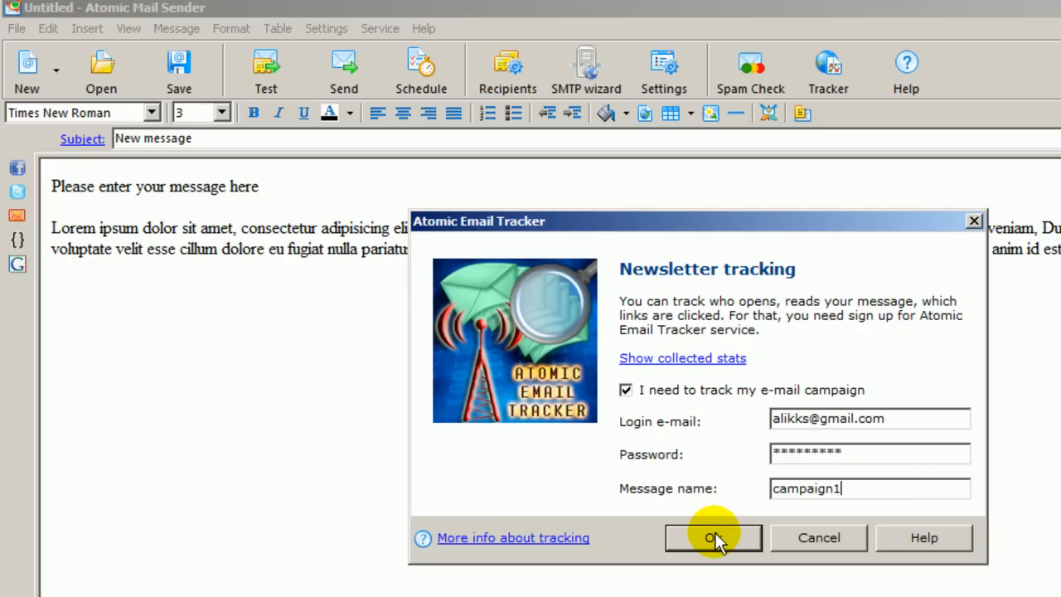
click(713, 537)
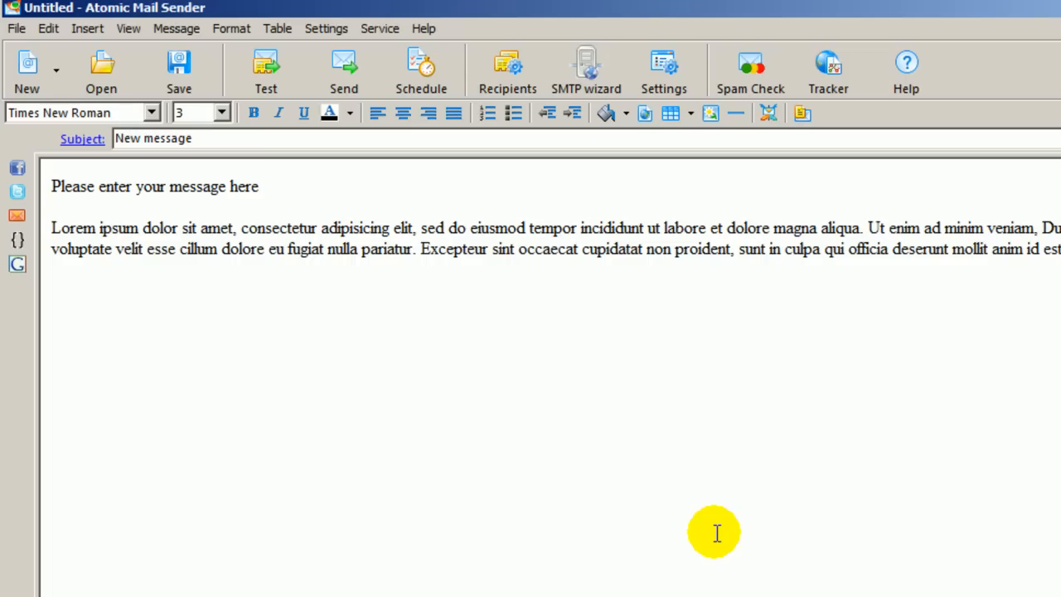
Step: Enable 'I use Google Analytics' with campaign name Campaign and confirm the dialog
click(379, 28)
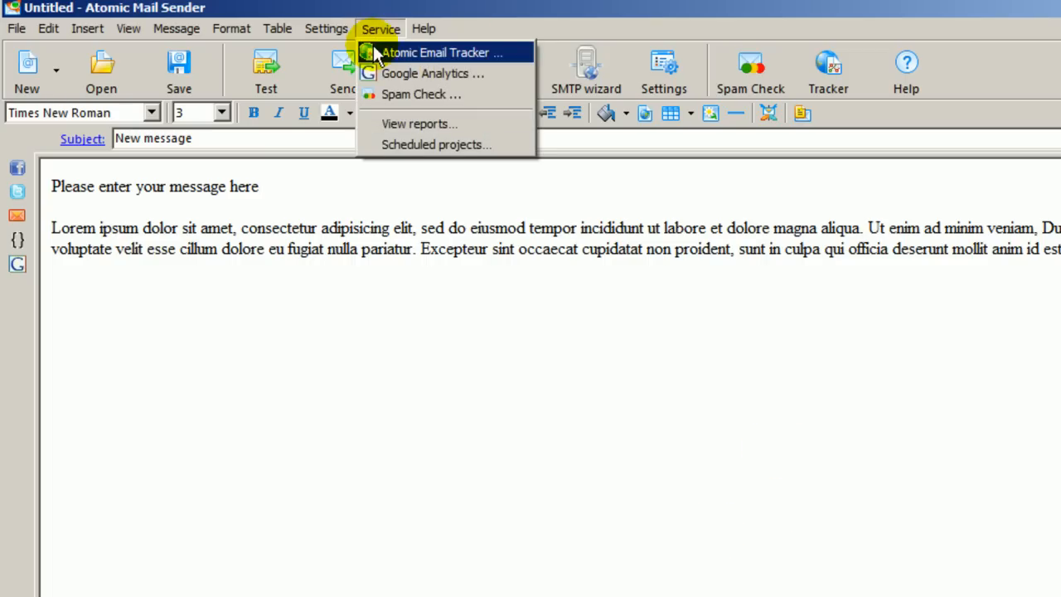
click(433, 73)
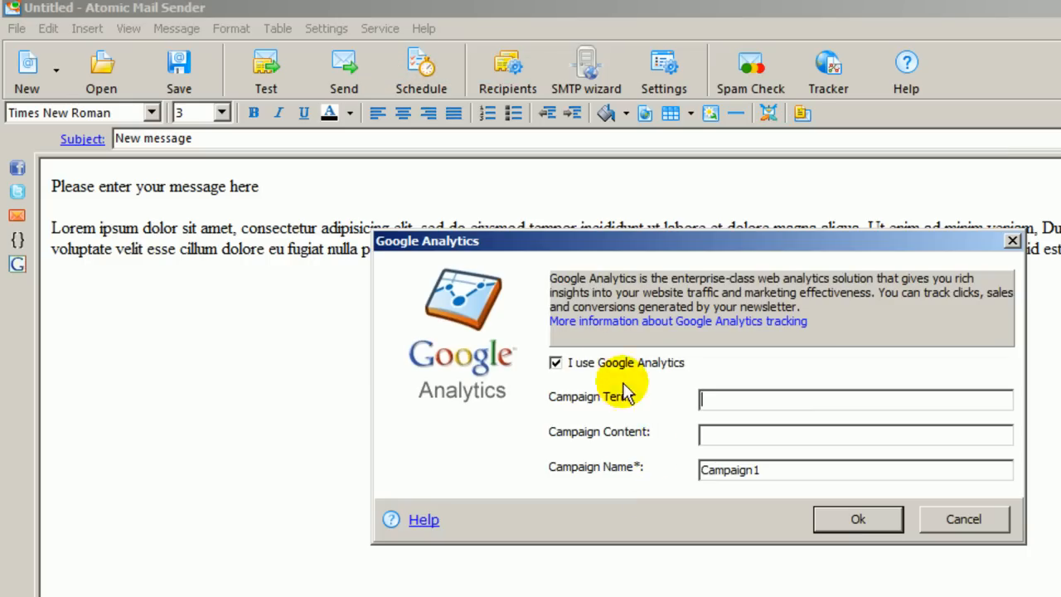
click(555, 361)
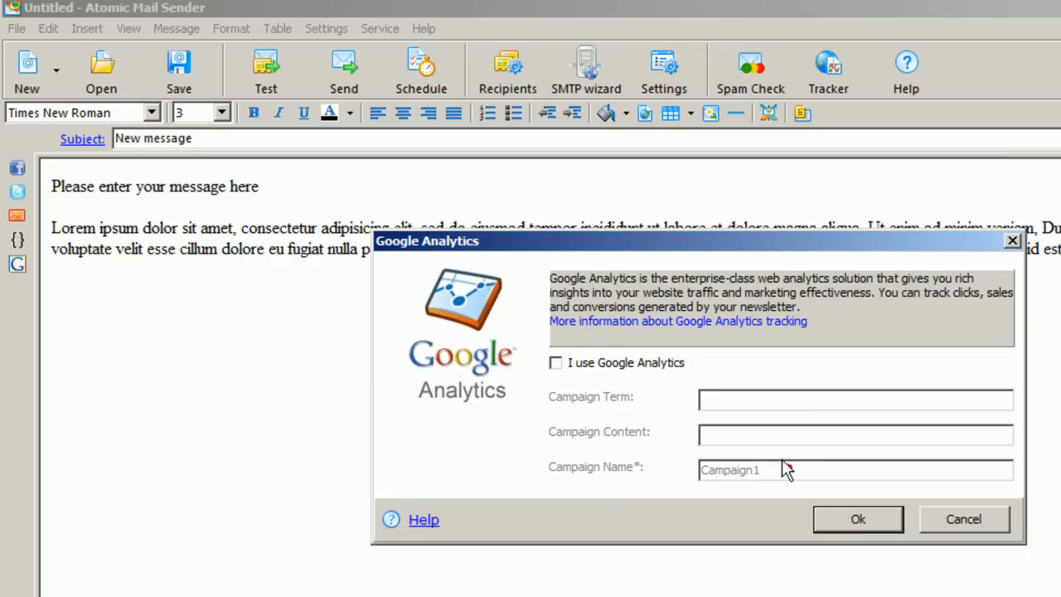
click(555, 361)
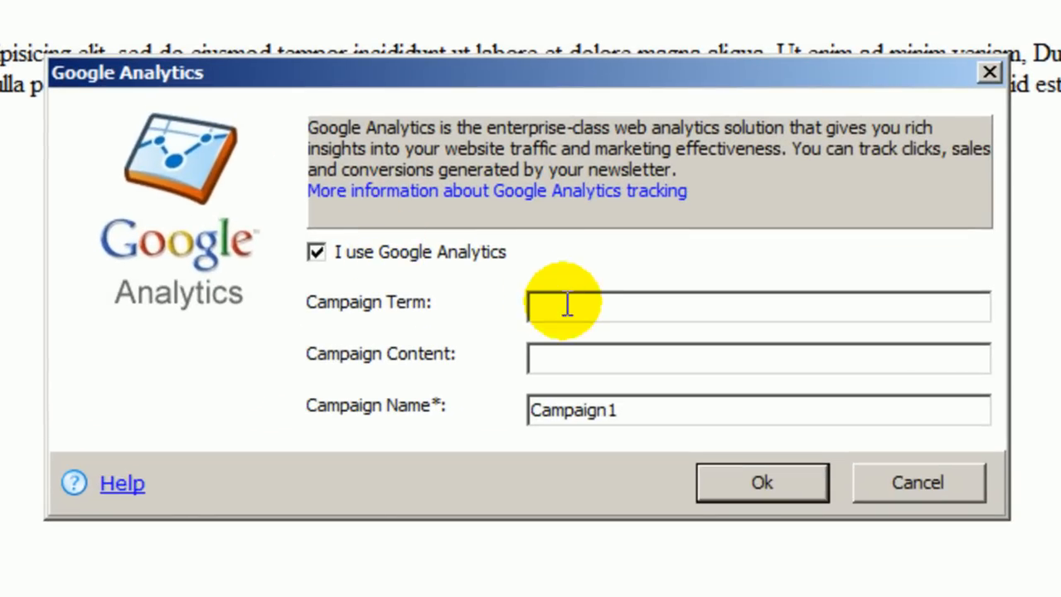
mouse_move(655, 407)
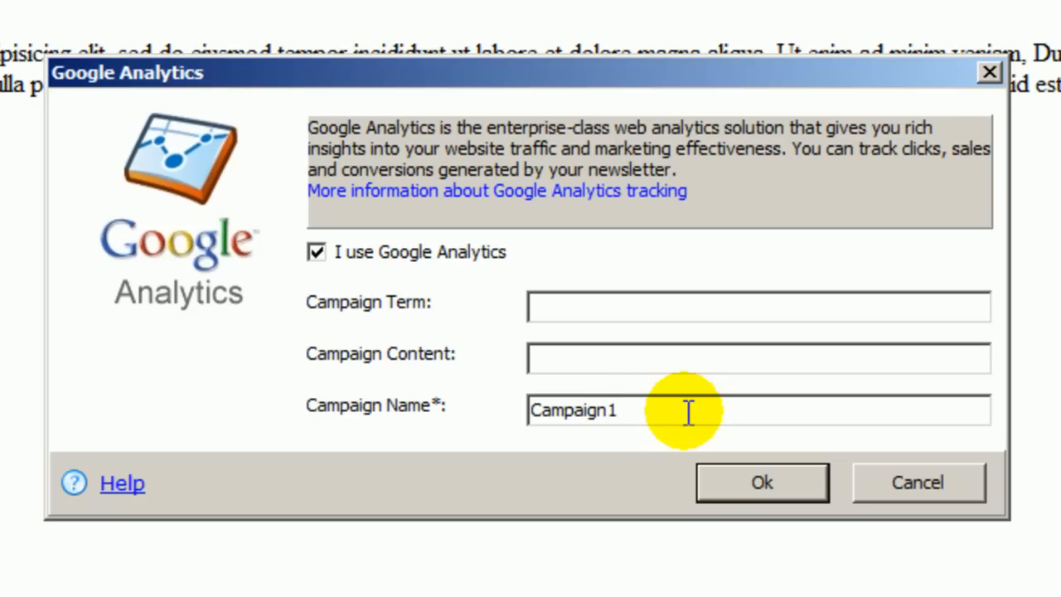
key(Backspace)
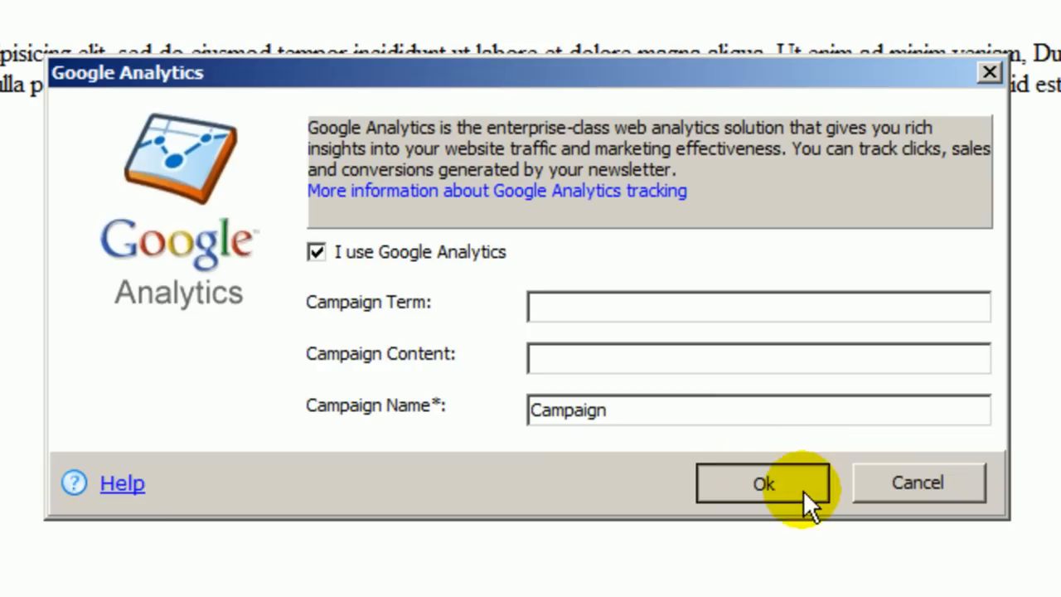
click(763, 485)
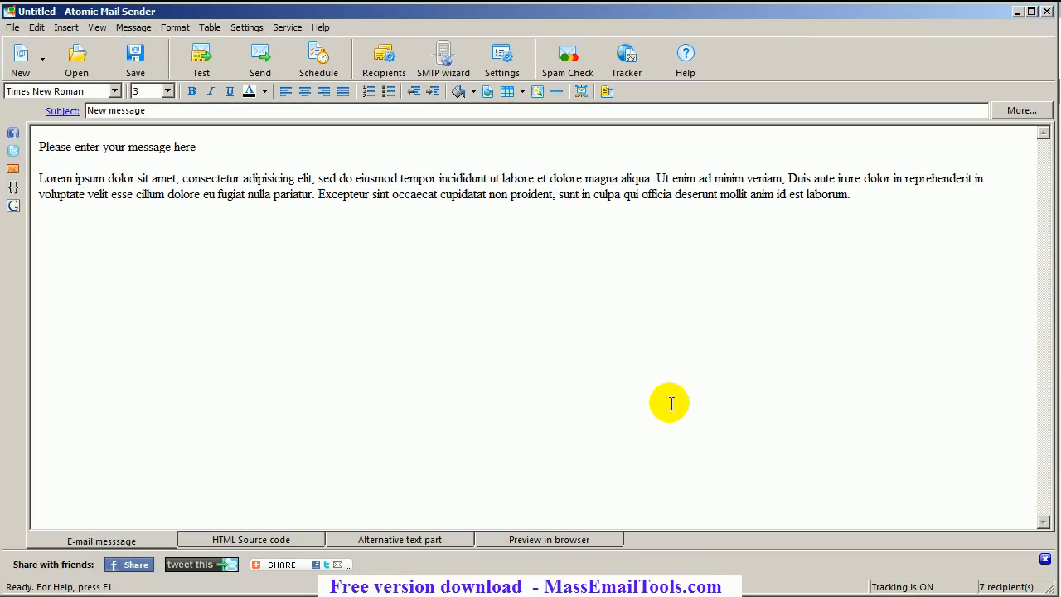
Step: Show the recipients list of seven contact addresses via Message > Recipients list
click(383, 58)
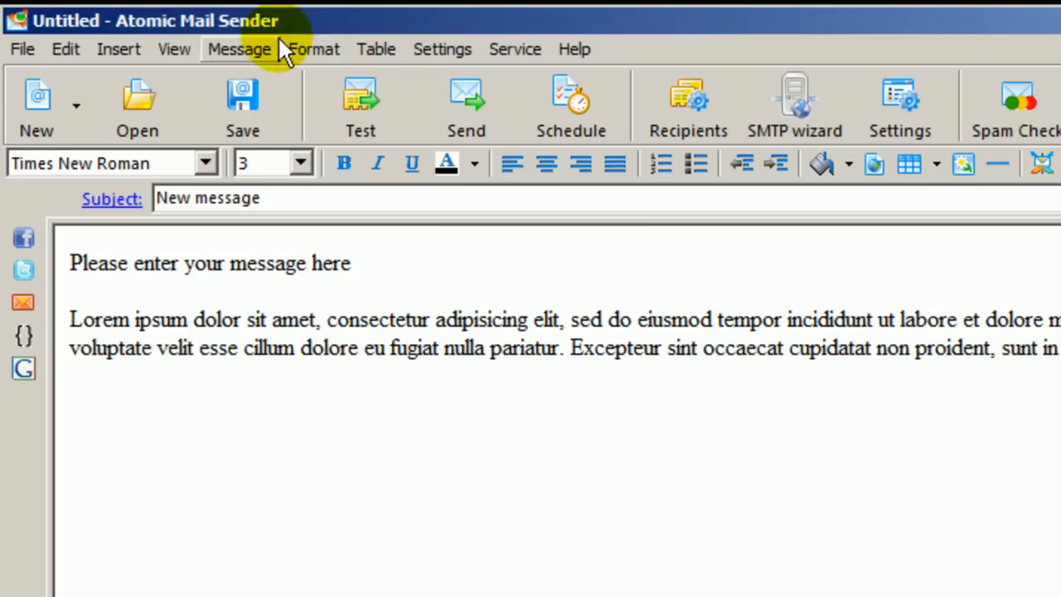
click(239, 50)
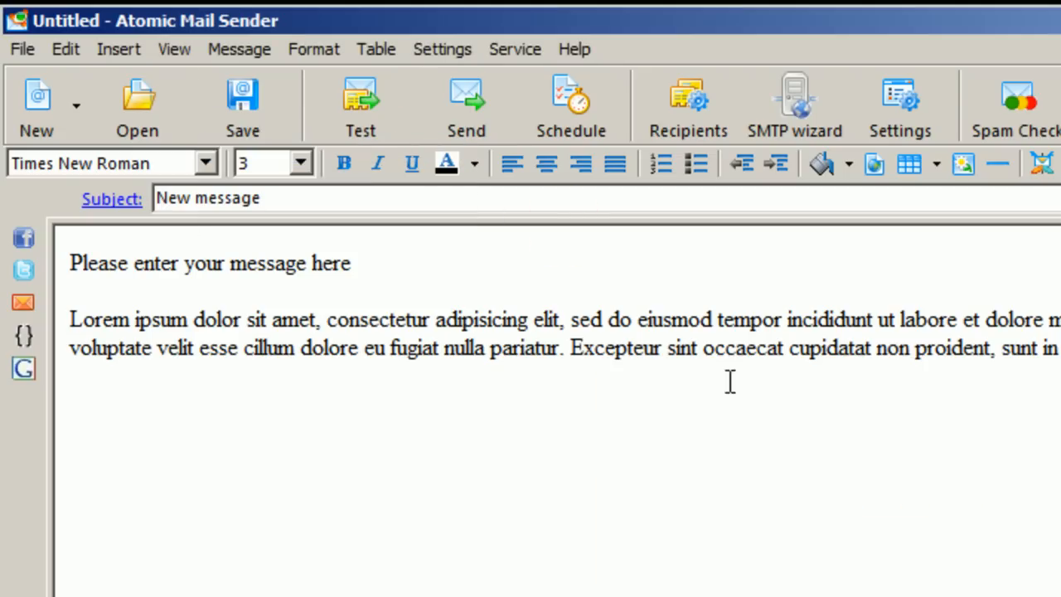
click(239, 50)
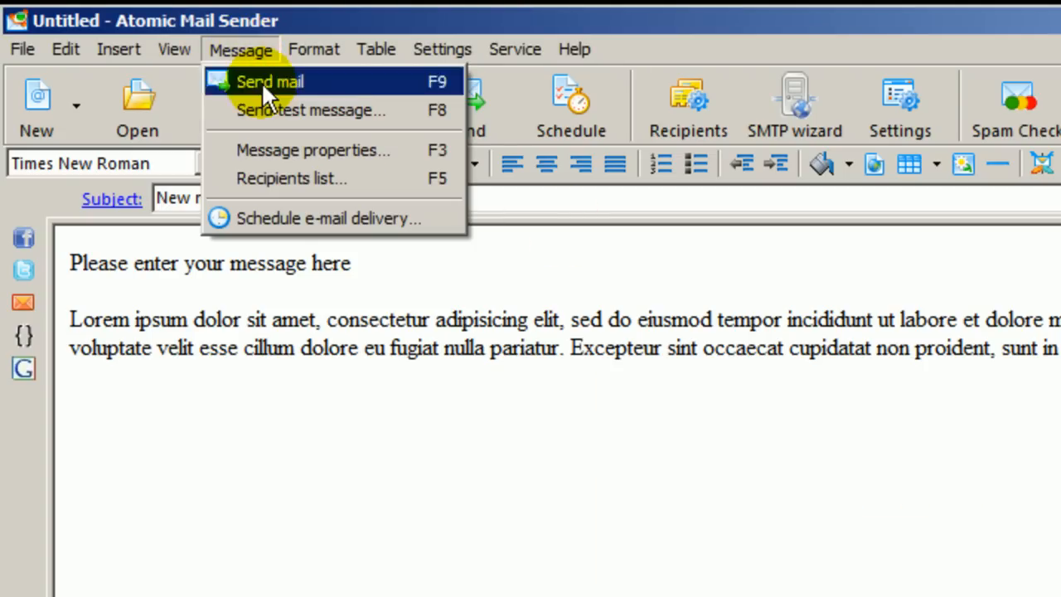
click(292, 180)
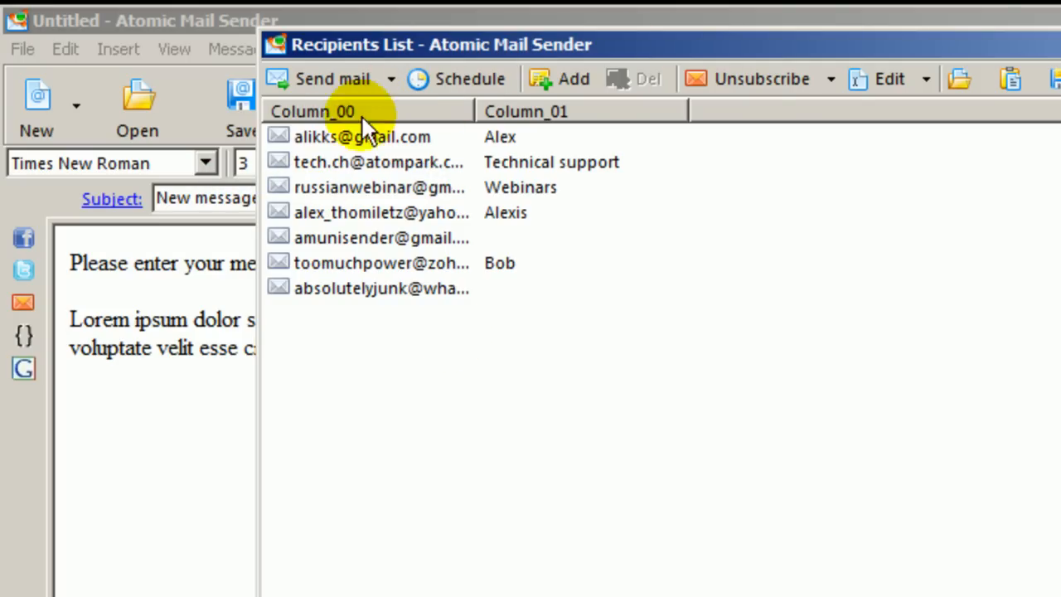
mouse_move(843, 107)
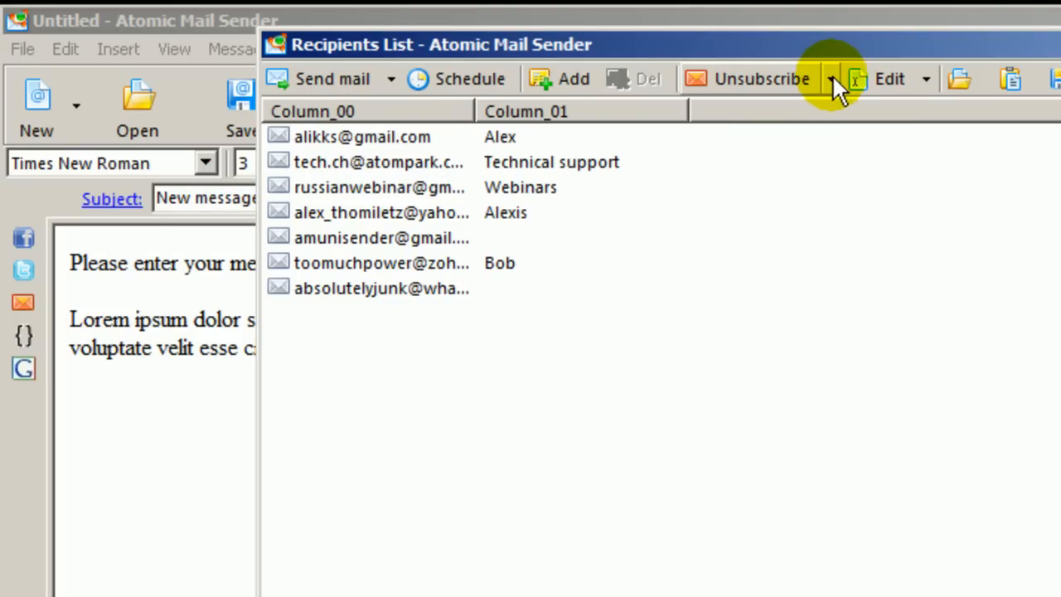
Step: Start the unsubscribe wizard set to 'Check the mailbox', reaching POP3 settings for pop.gmail.com port 995 SSL
click(833, 79)
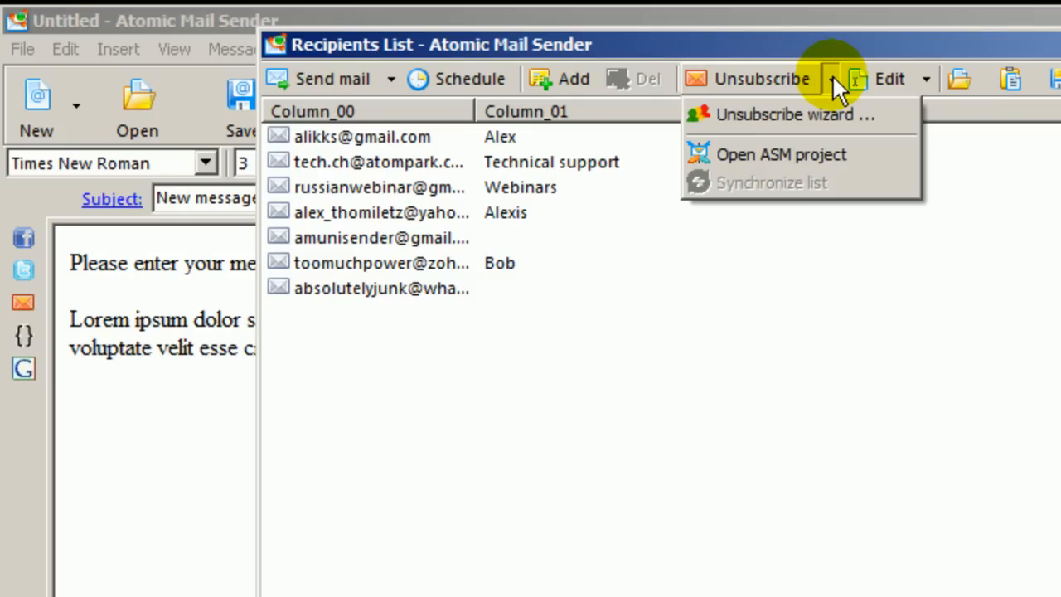
click(796, 114)
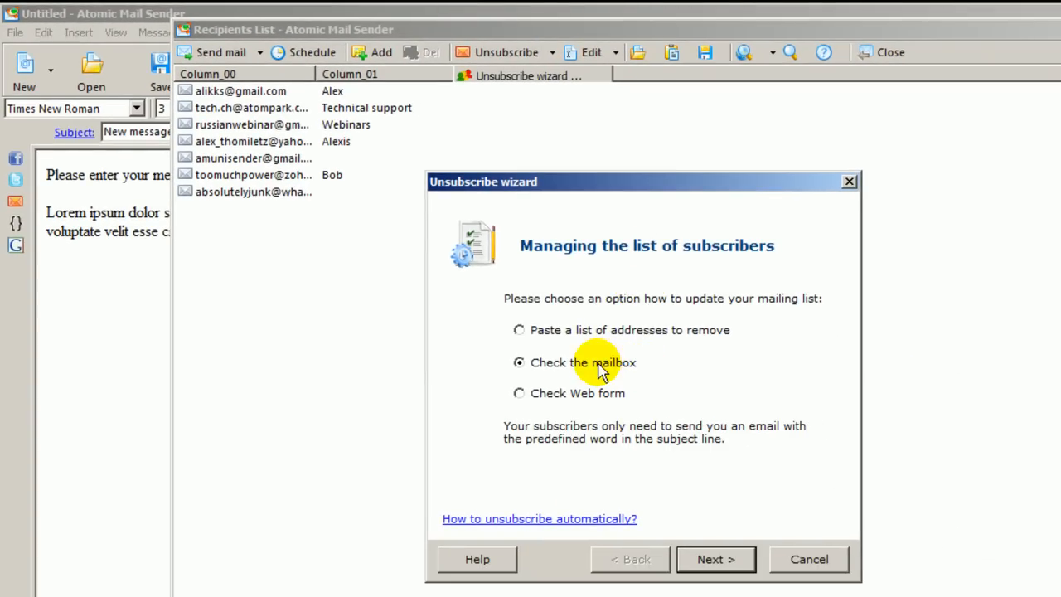
click(519, 393)
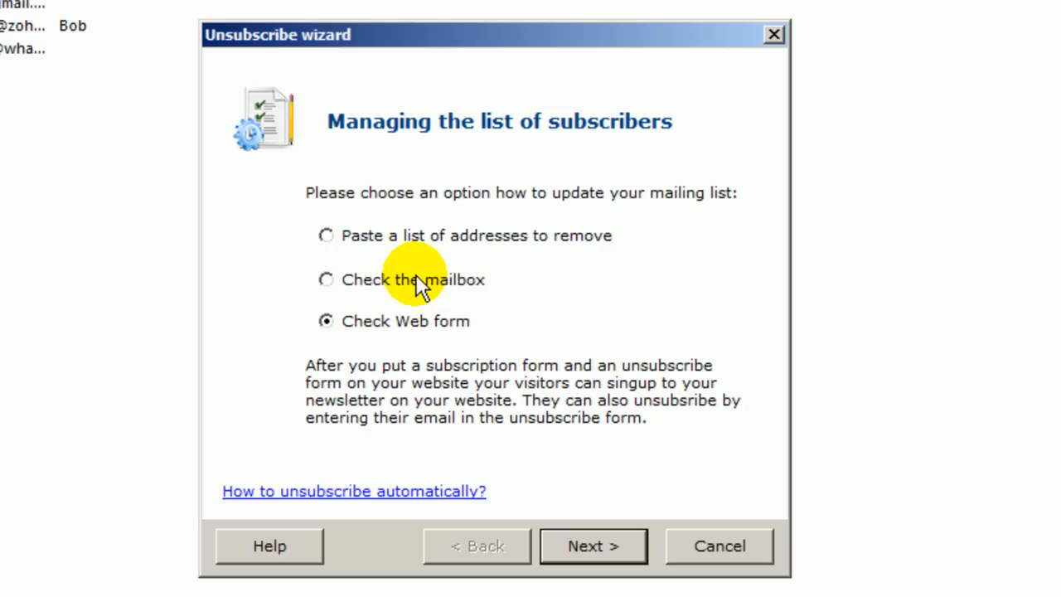
click(325, 279)
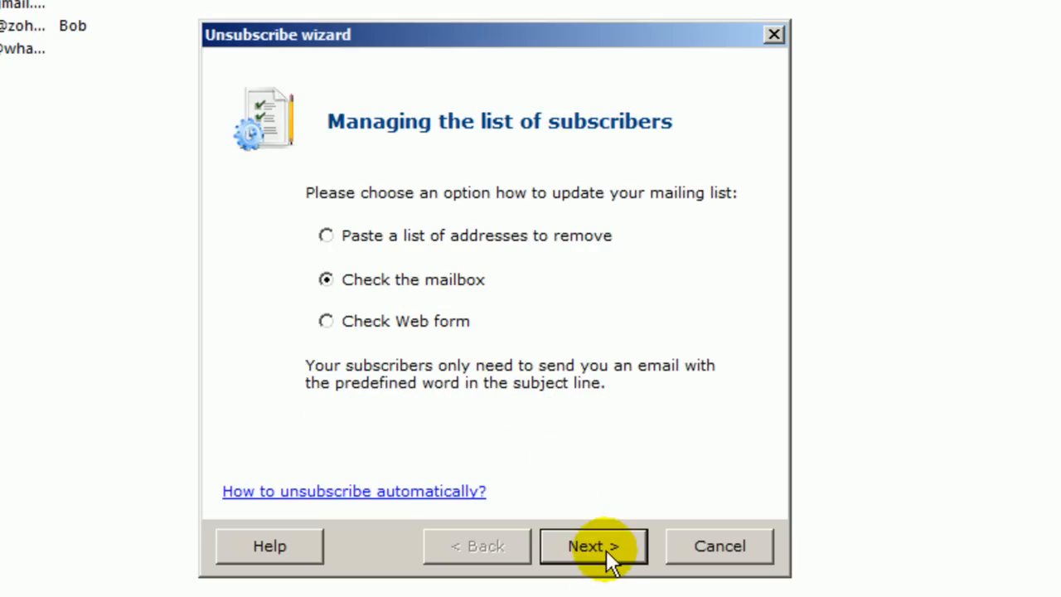
click(593, 545)
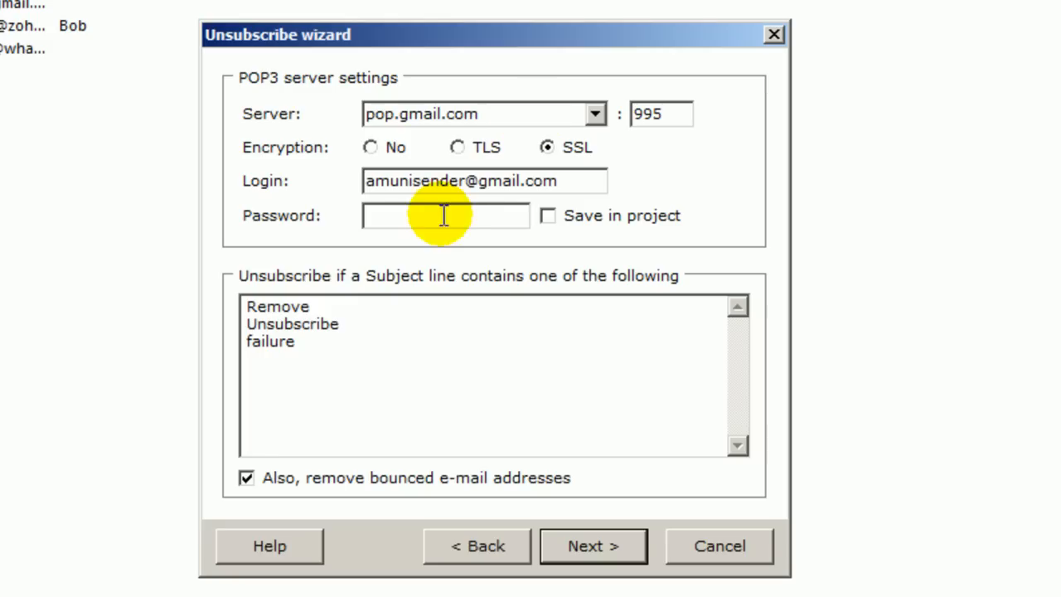
Step: Enter the POP3 password and attempt the connection, returning after CONNECTION FAILED
text(****)
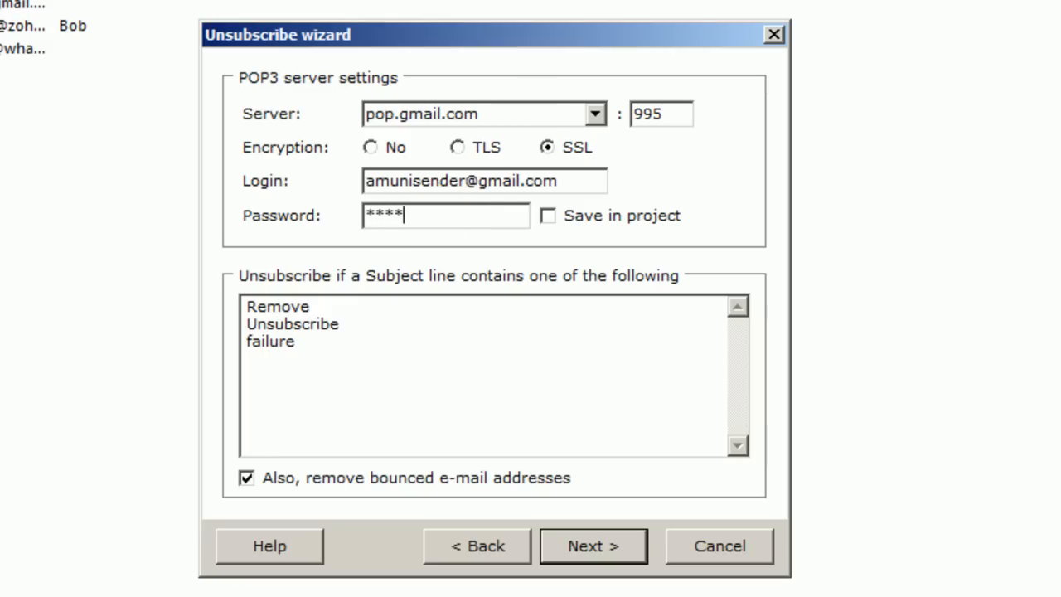
text(****)
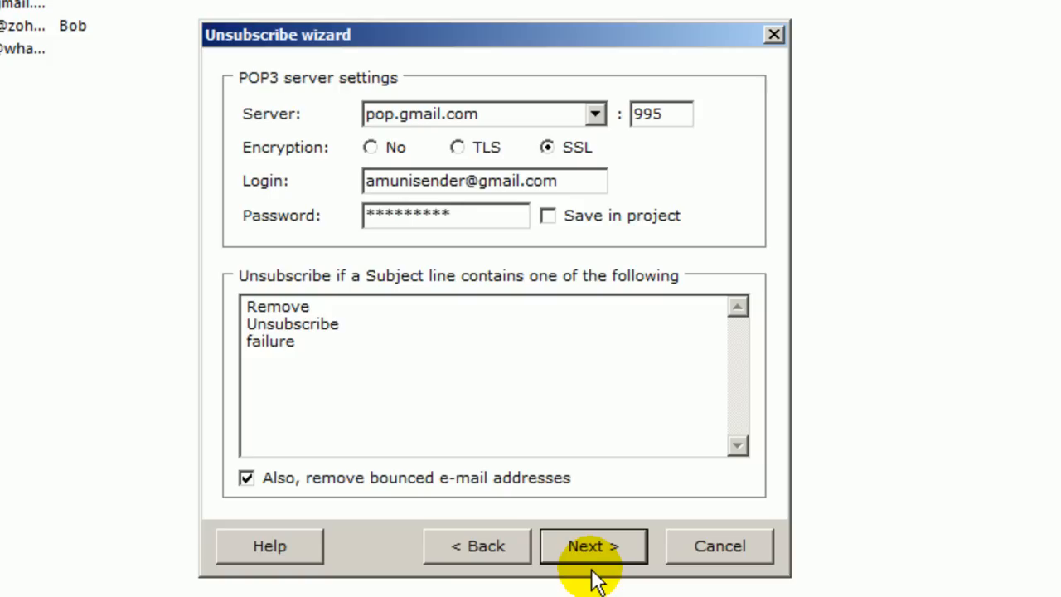
click(592, 545)
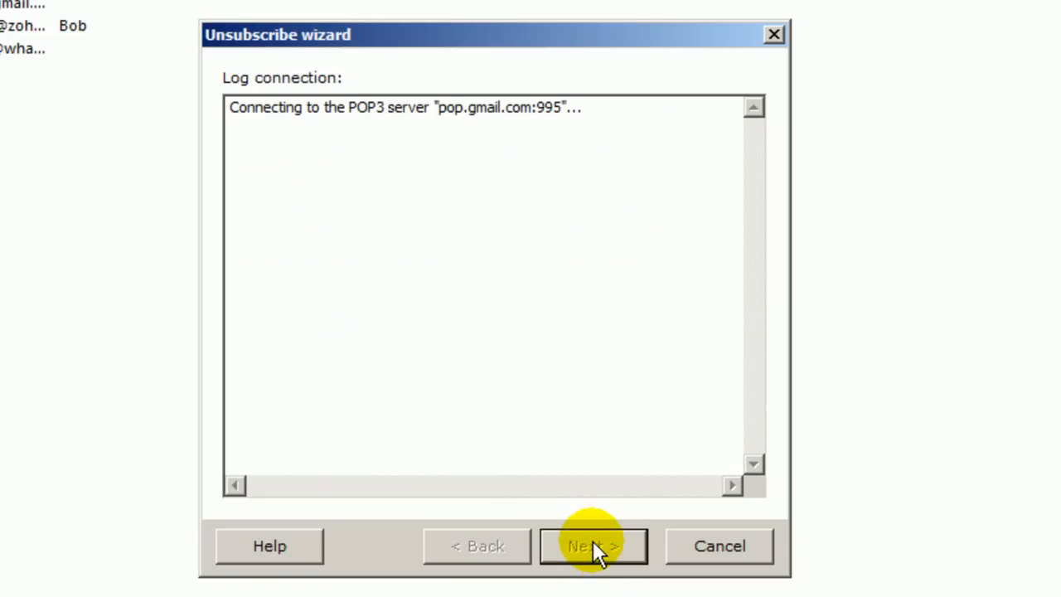
click(592, 545)
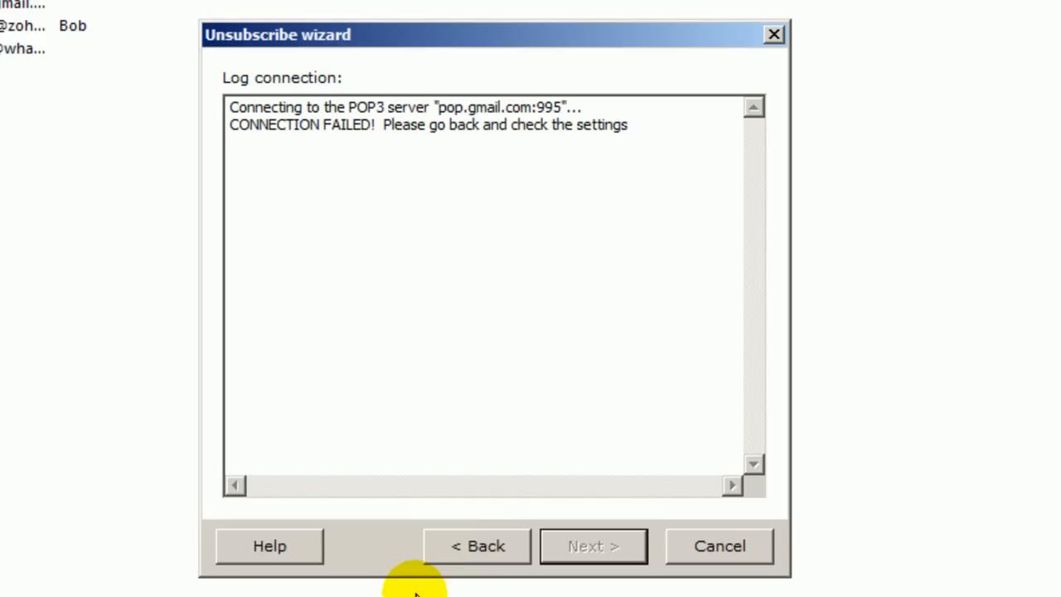
click(476, 545)
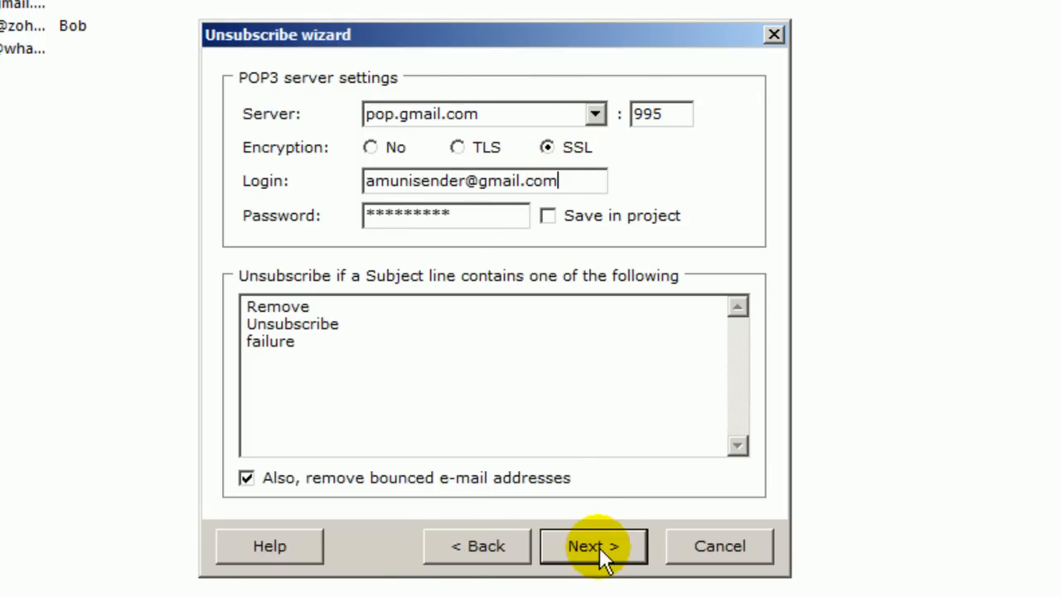
Step: Retry with the corrected password, connect to the Gmail mailbox finding 324 messages, then cancel the wizard
click(593, 545)
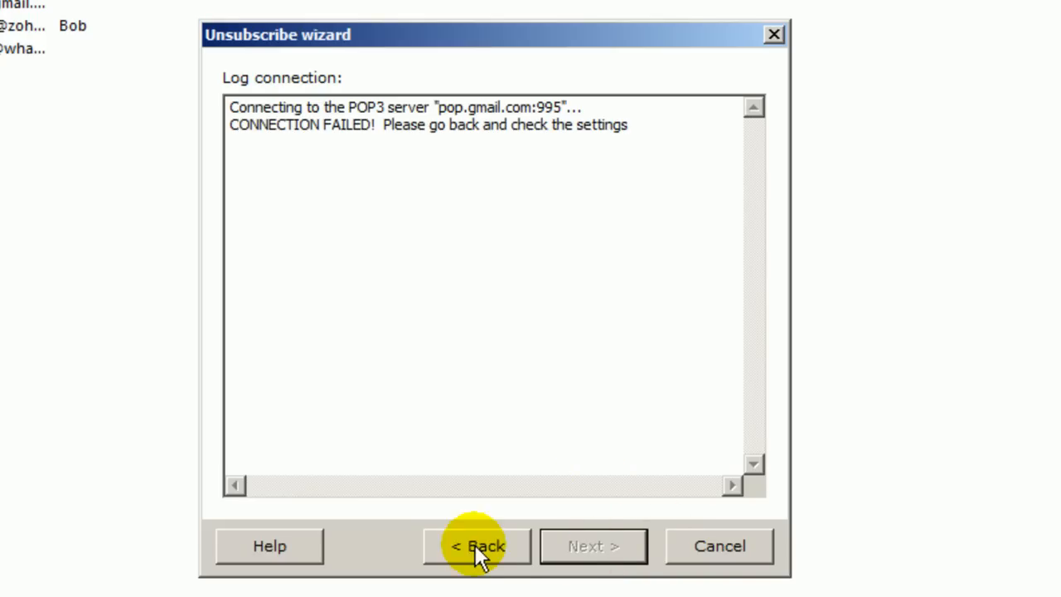
click(477, 545)
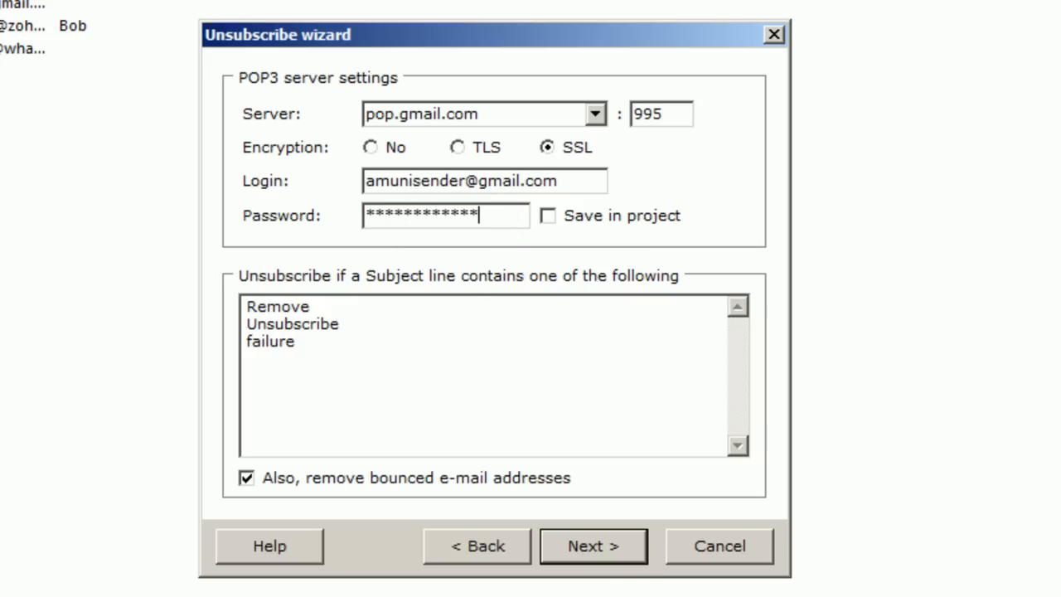
click(592, 546)
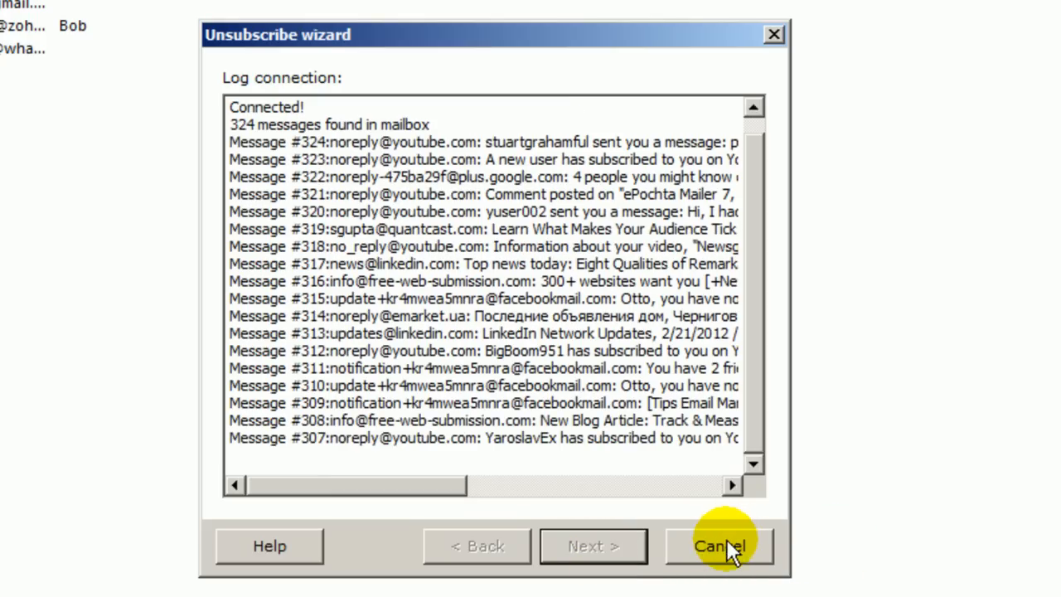
click(720, 546)
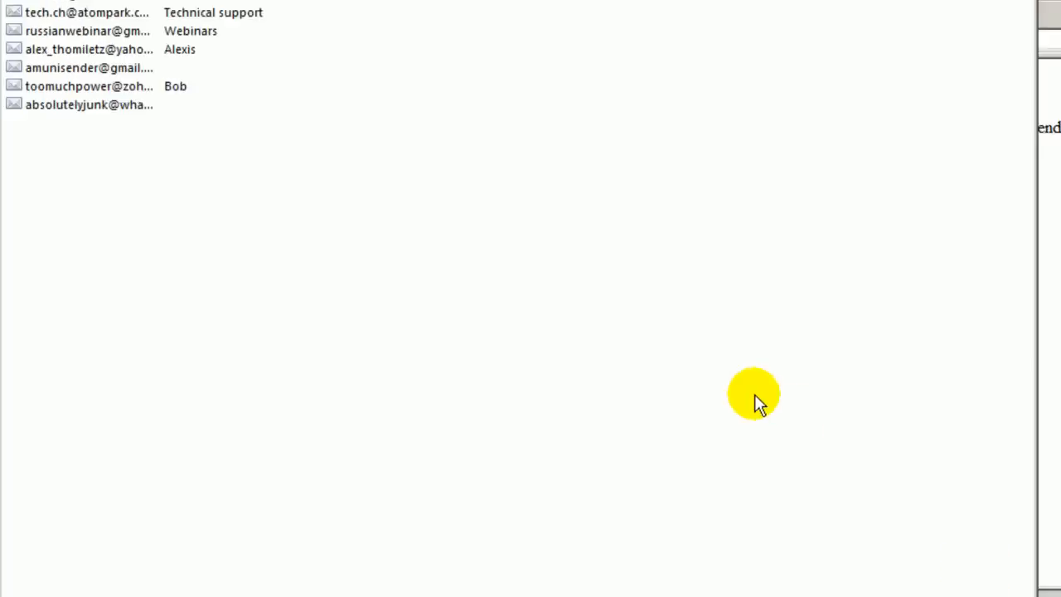